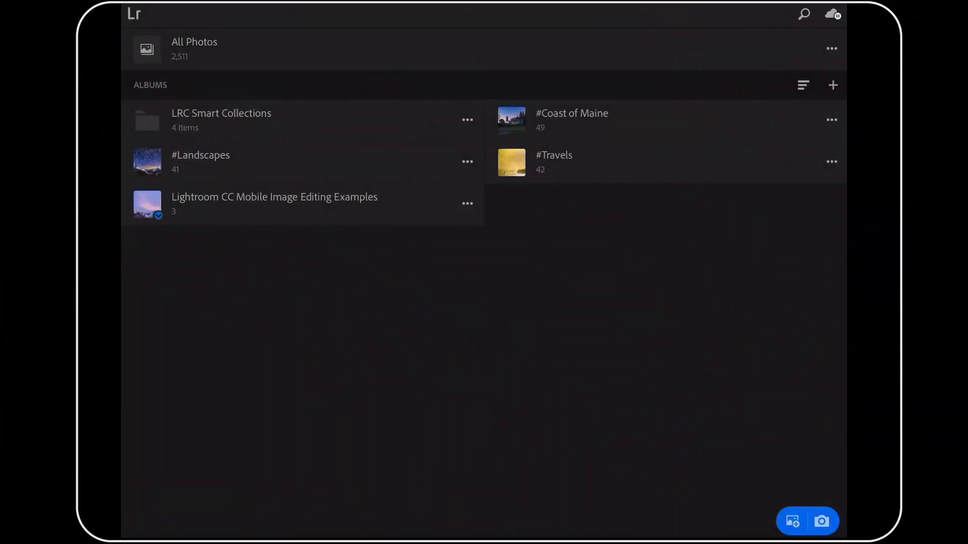
Step: Open the pink-cloud mountain photo and review Light: Highlights -100, Shadows +44, Whites +7, Blacks -33
click(226, 198)
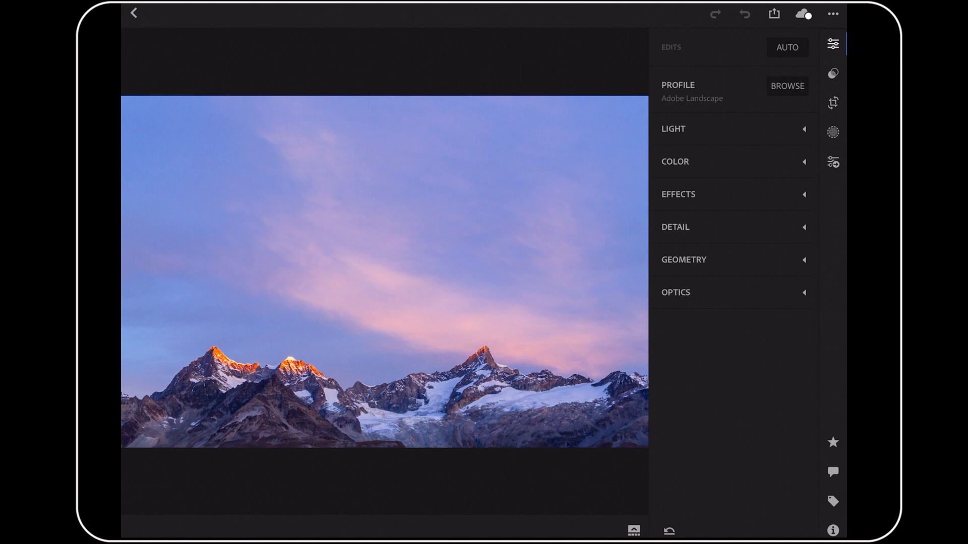
click(674, 129)
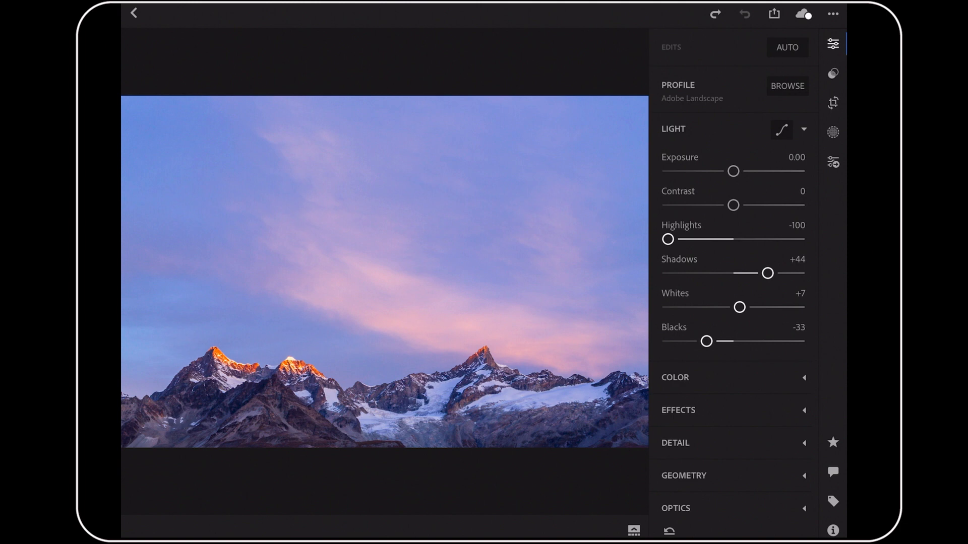
click(832, 133)
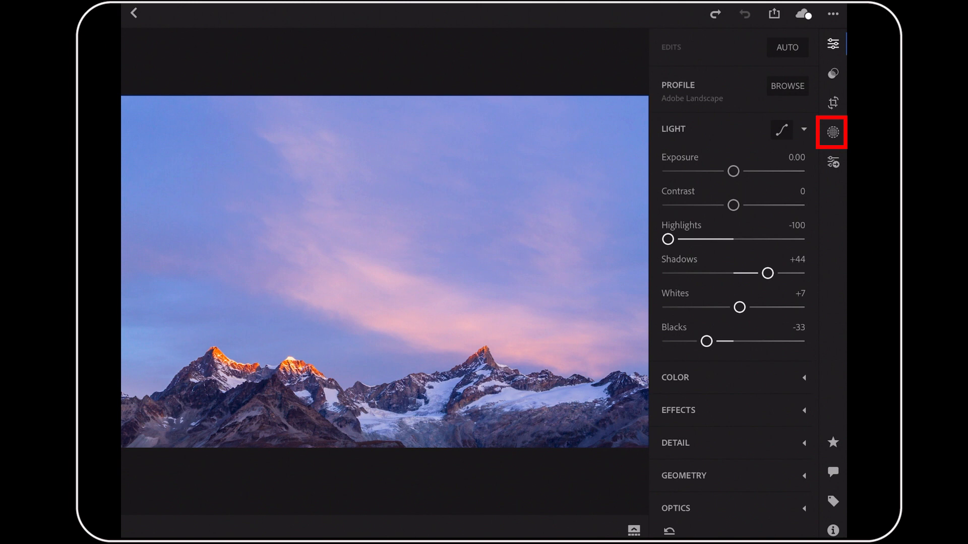
Step: Add a new Linear Gradient selective mask to the mountain photo's sky
click(832, 132)
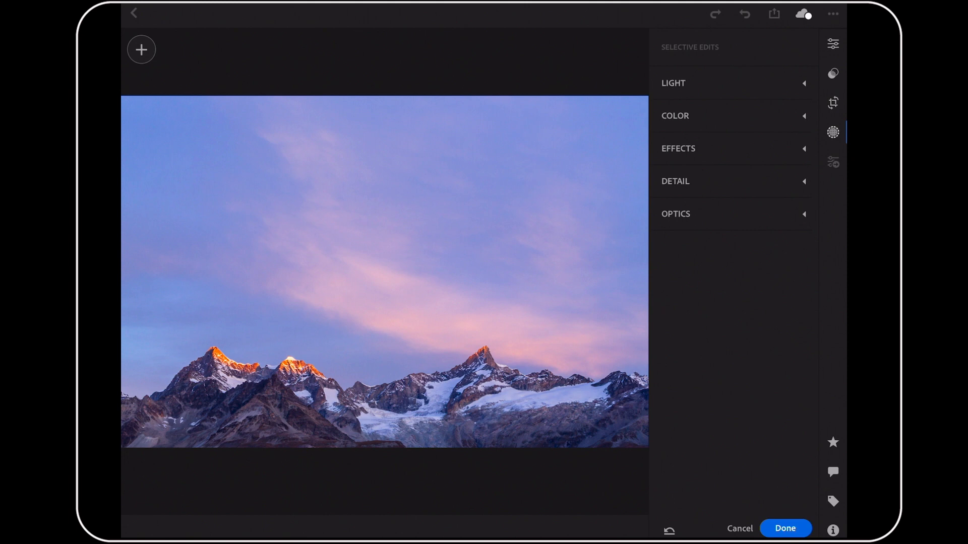
click(141, 49)
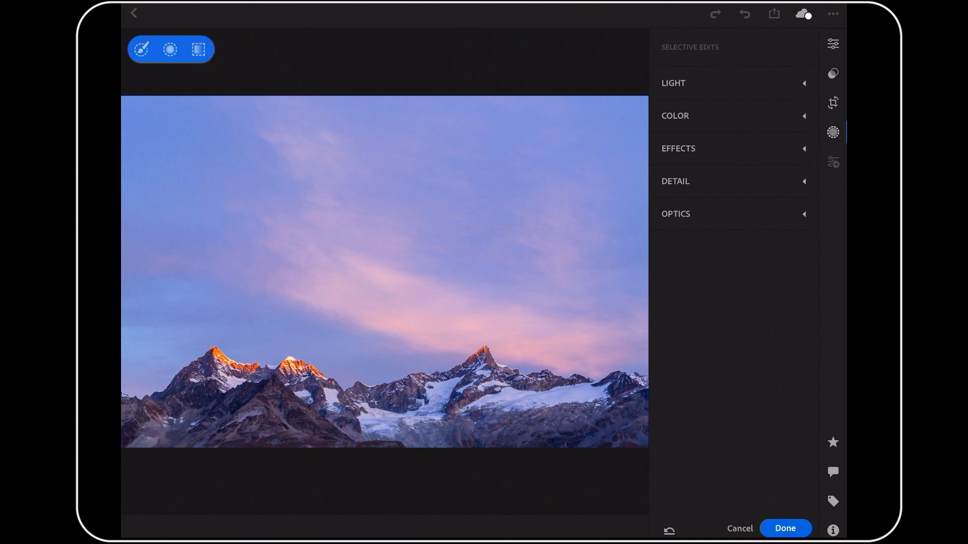
click(197, 49)
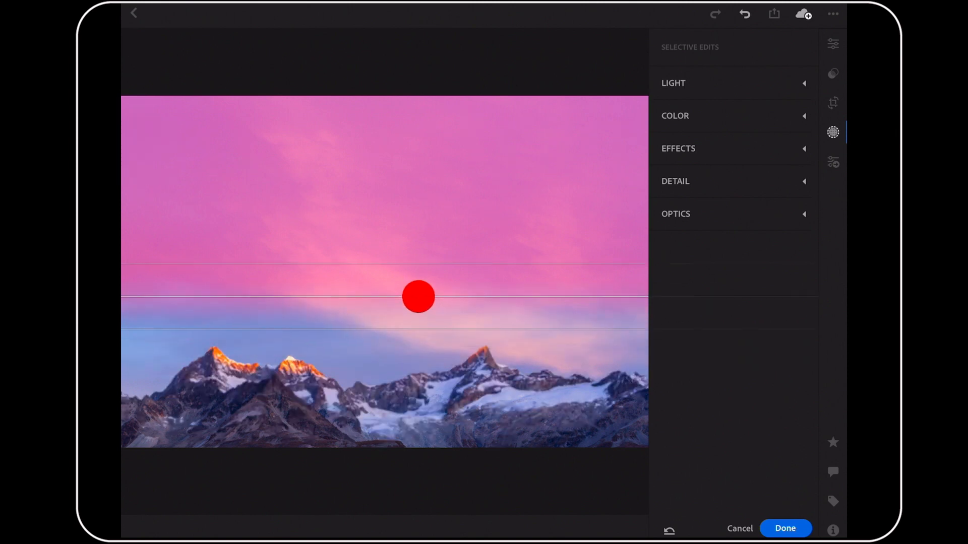
Step: Flip the linear gradient onto the sky and widen its fade band above the peaks
drag(417, 297, 425, 303)
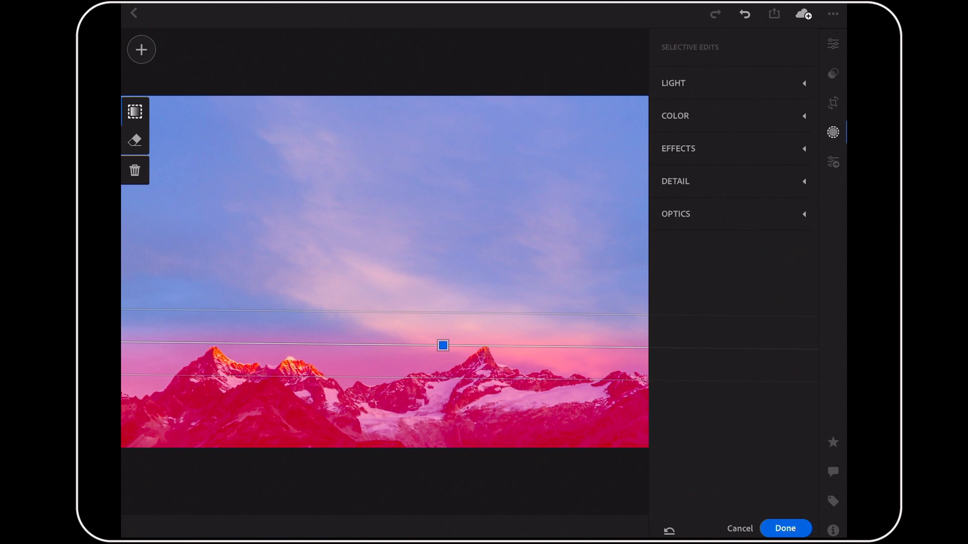
drag(443, 345, 469, 423)
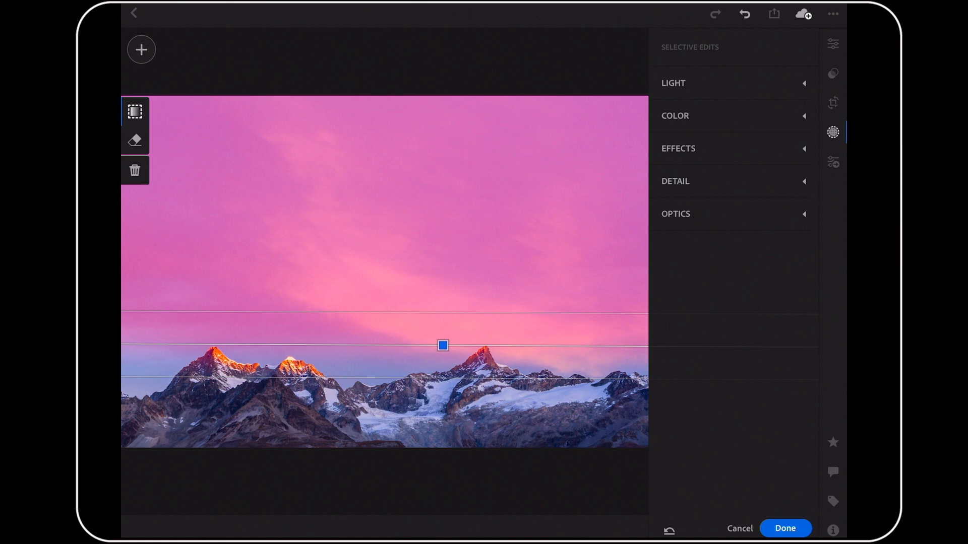
click(441, 314)
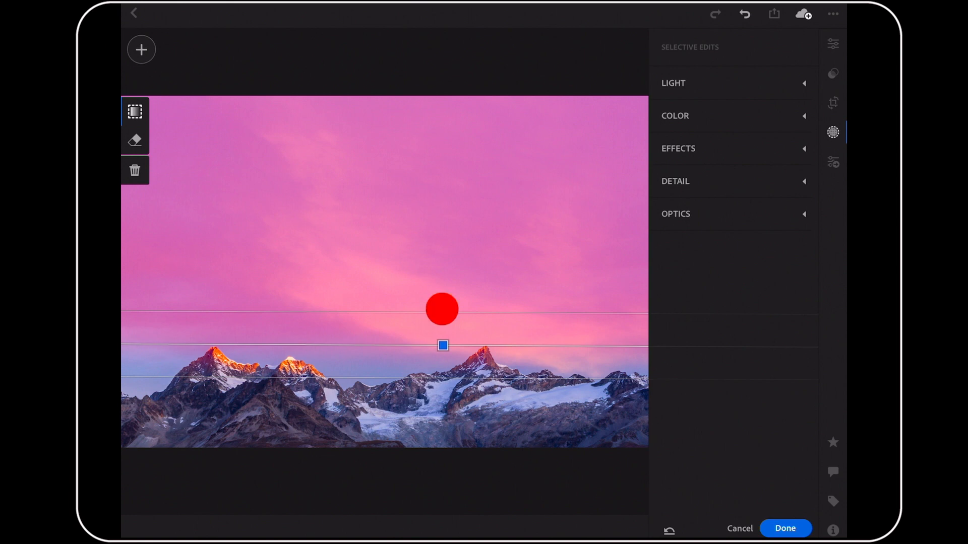
drag(441, 308, 447, 398)
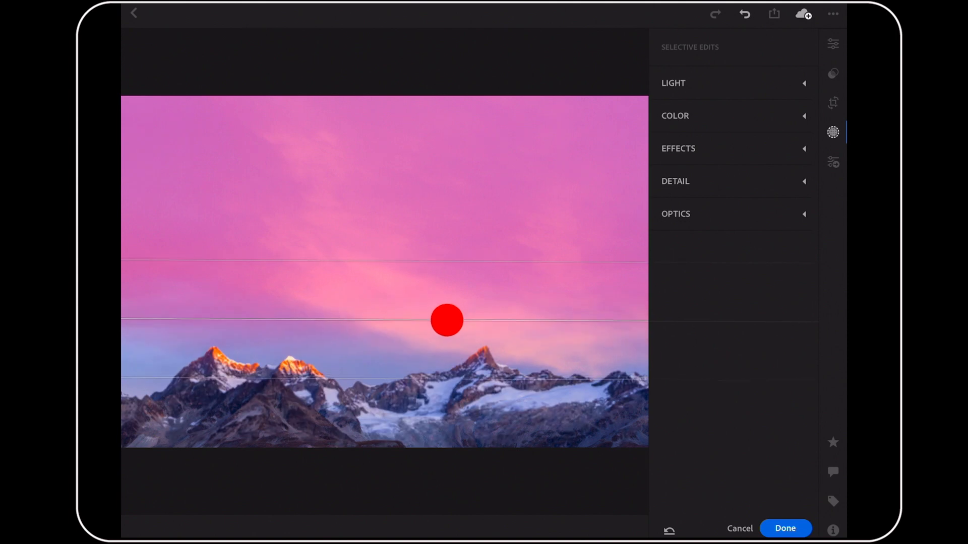
Step: Confirm the sky gradient edit with Done, leaving a deeper blue sky
click(446, 324)
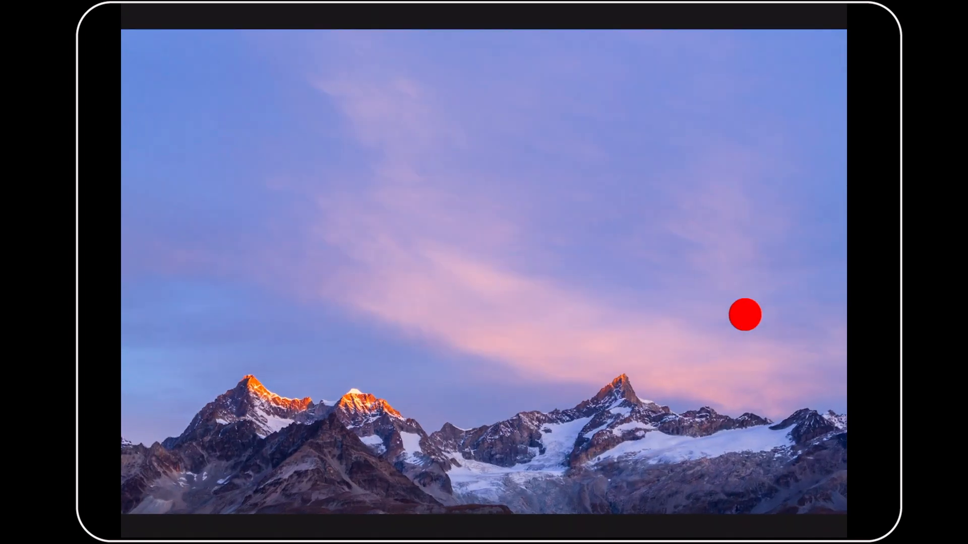
click(744, 315)
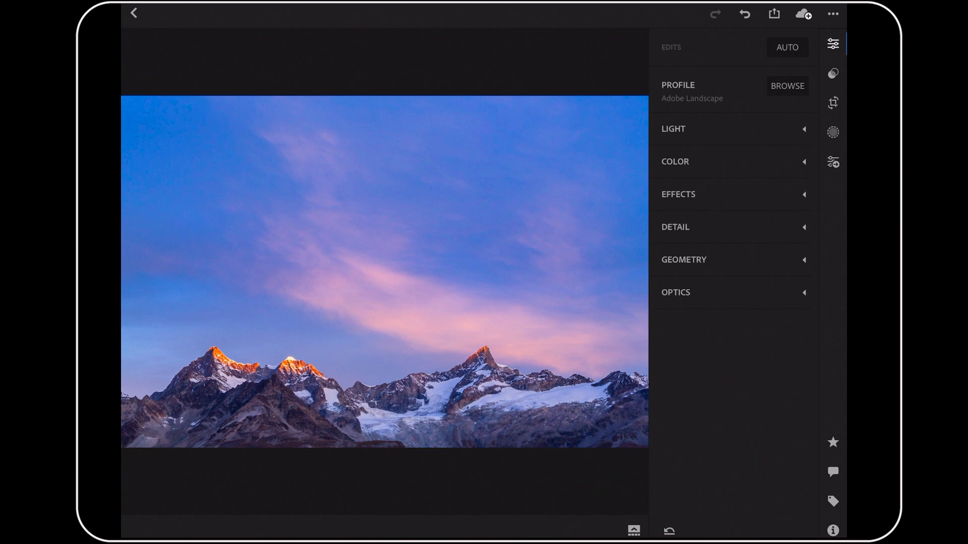
Step: Open the hay-bale field photo with mountains and reflecting pond from the filmstrip
click(635, 531)
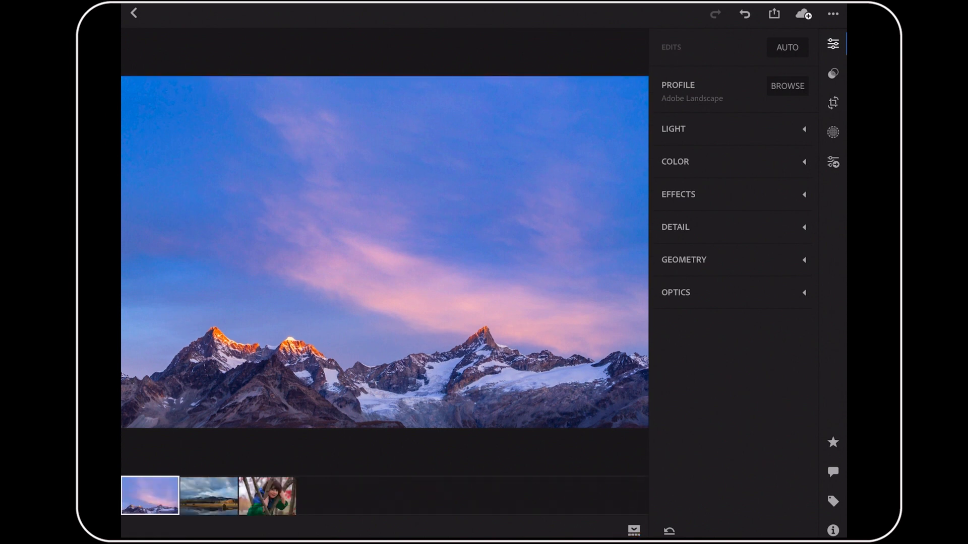
click(210, 503)
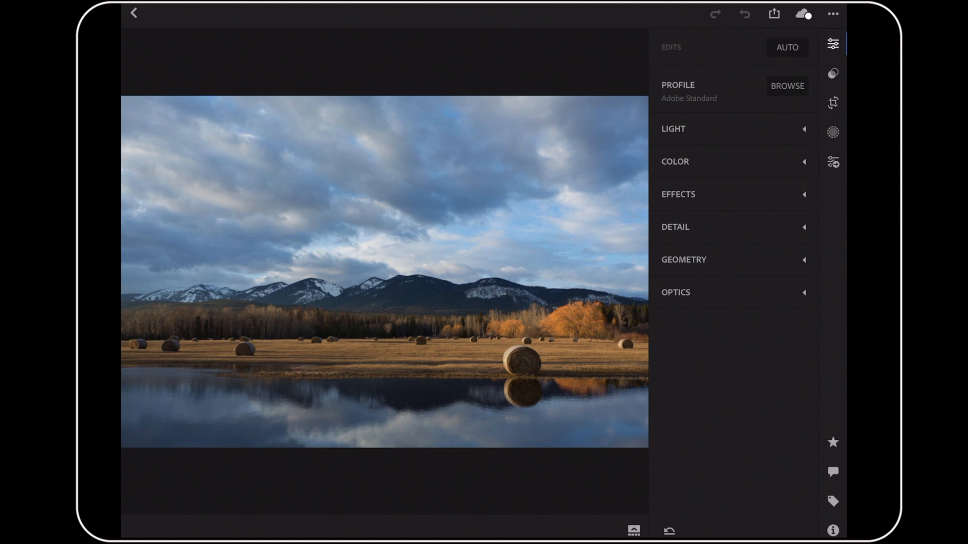
Step: Apply the Adobe Landscape profile to the hay-bale photo and check lens corrections are enabled
click(787, 85)
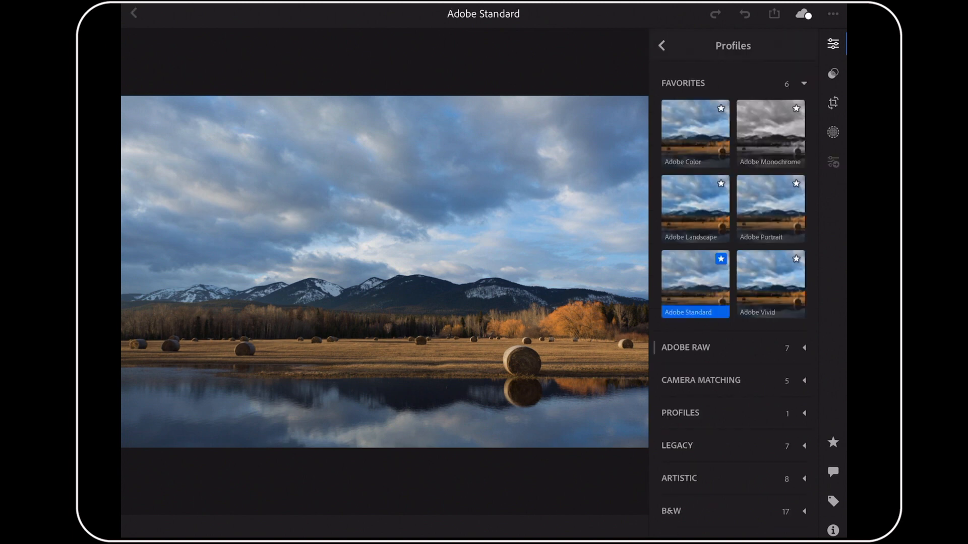
click(695, 208)
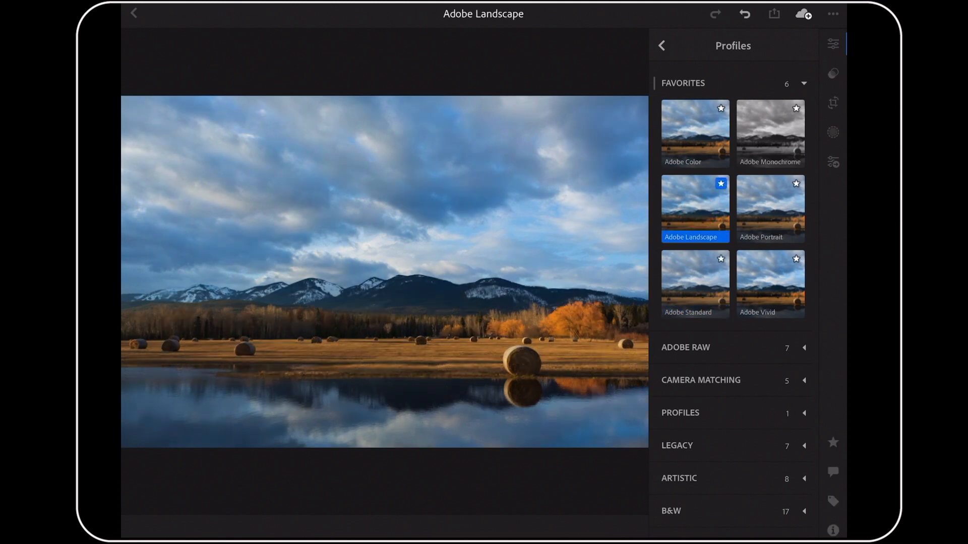
click(661, 45)
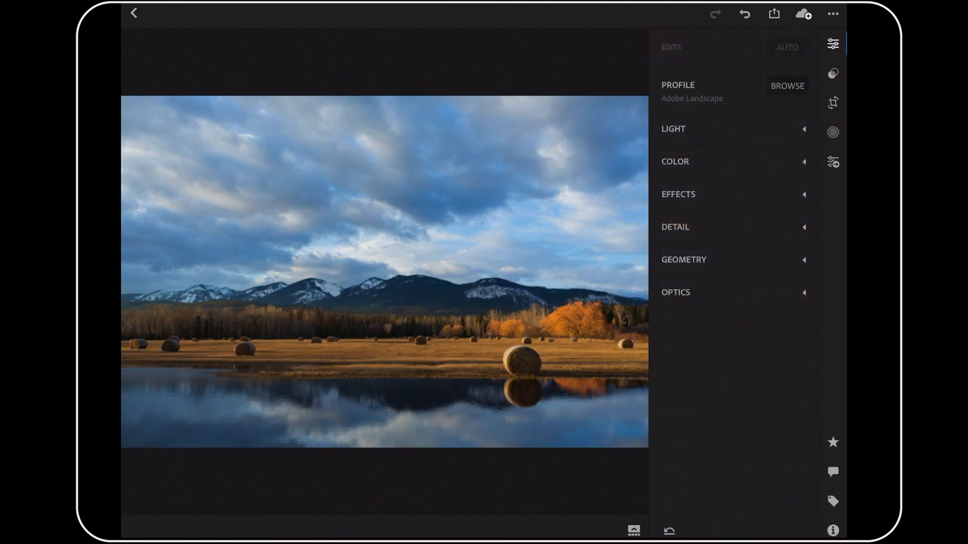
click(673, 129)
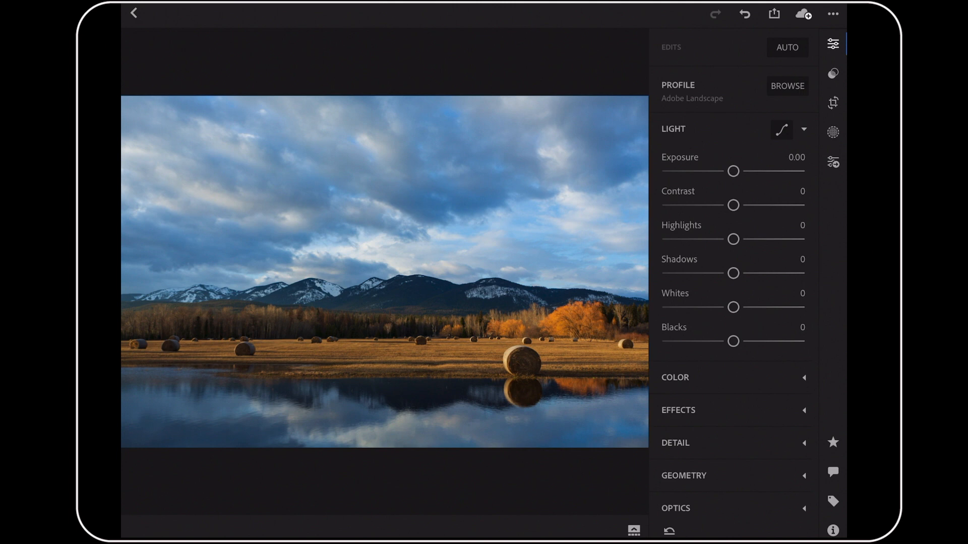
click(787, 48)
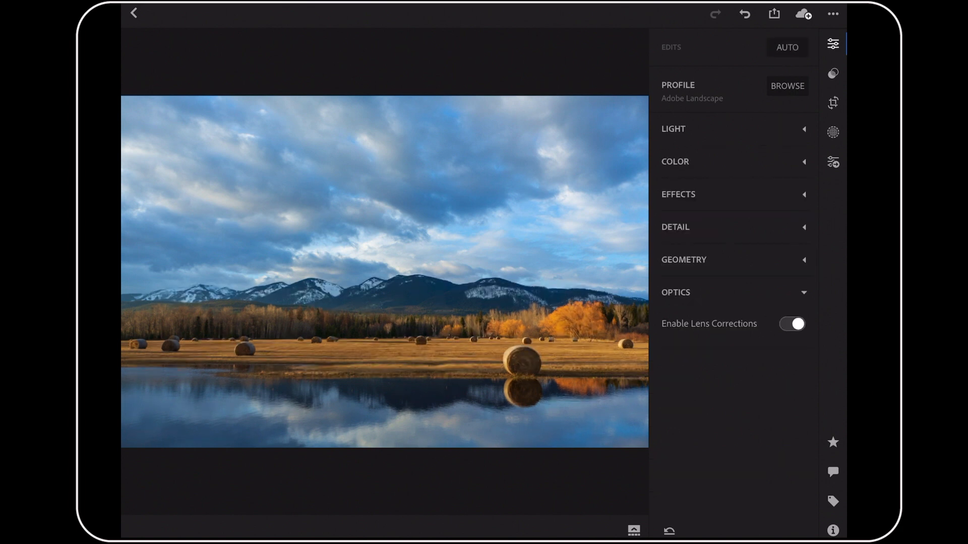
Step: Review detail and color settings (5300K, +5 tint, +14 vibrance), then enter selective editing
click(675, 162)
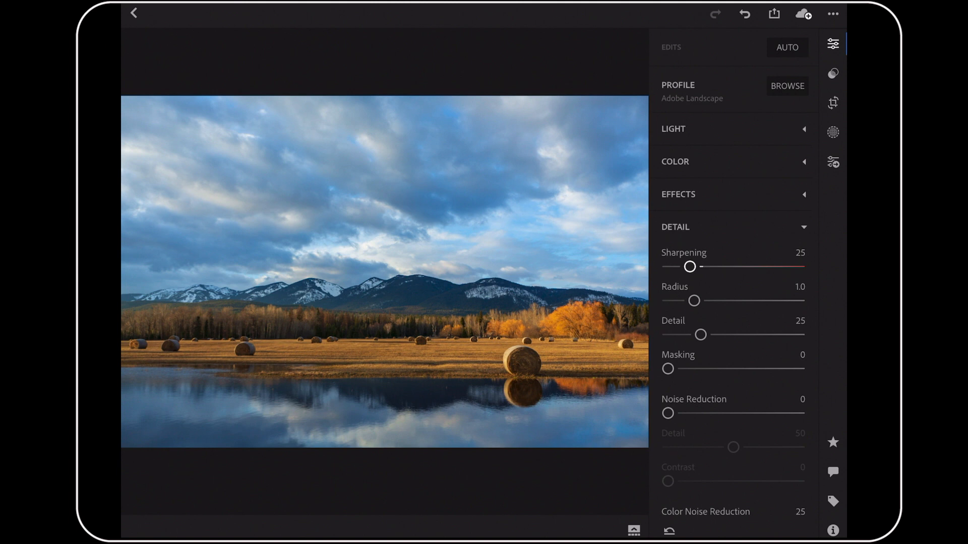
click(675, 161)
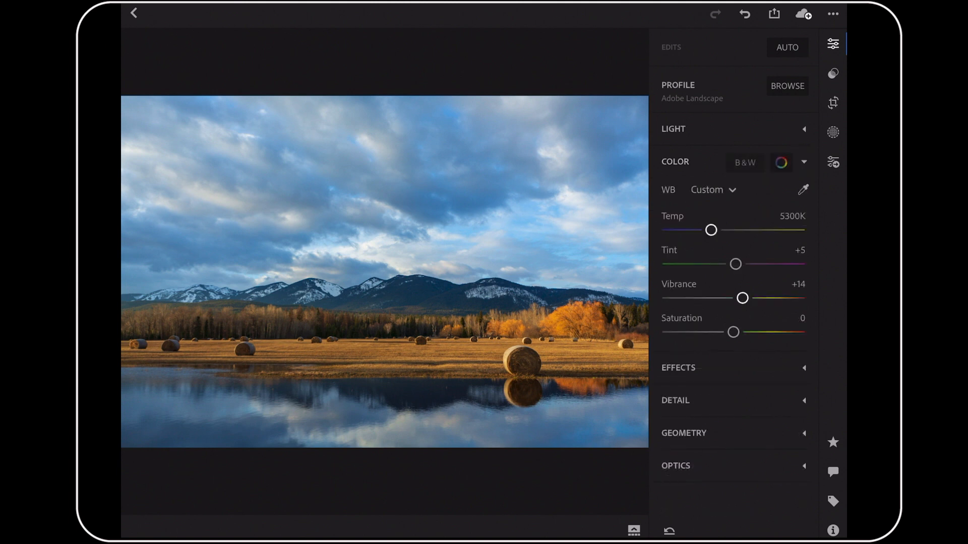
click(781, 162)
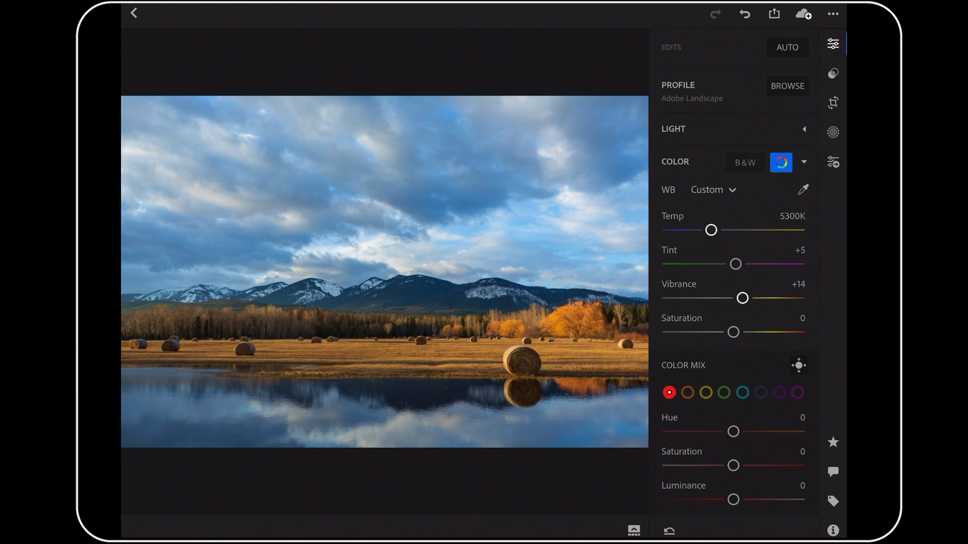
click(832, 133)
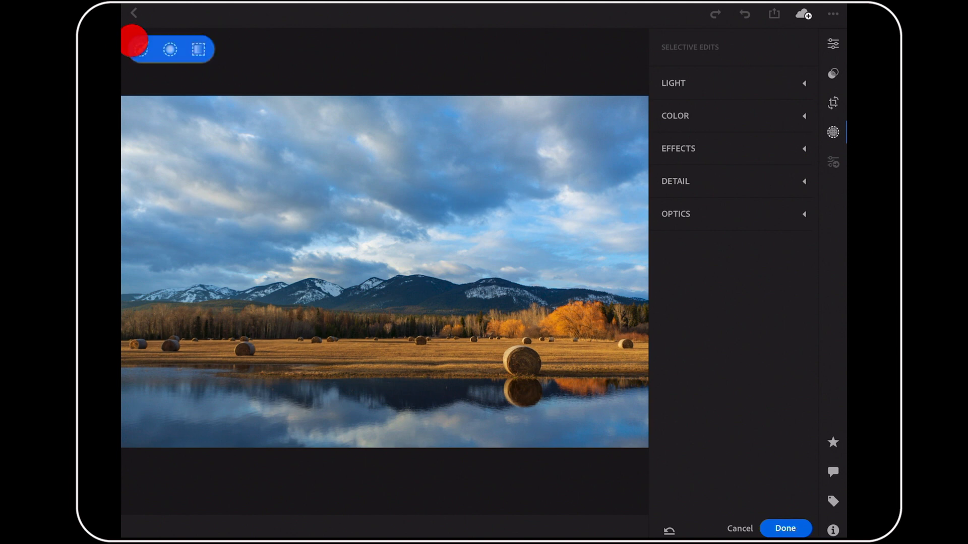
Step: Draw a linear gradient mask over the sky down to the mountains
click(198, 50)
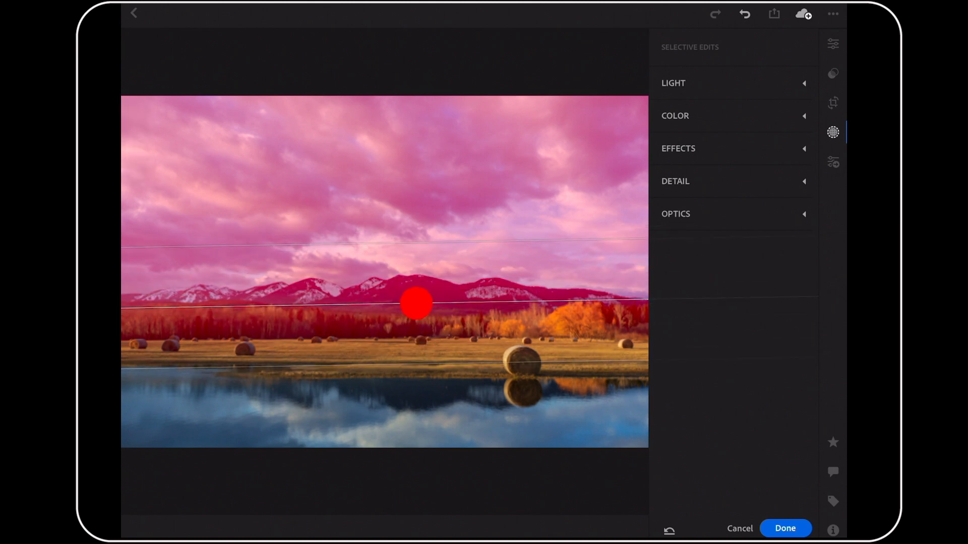
drag(416, 303, 517, 300)
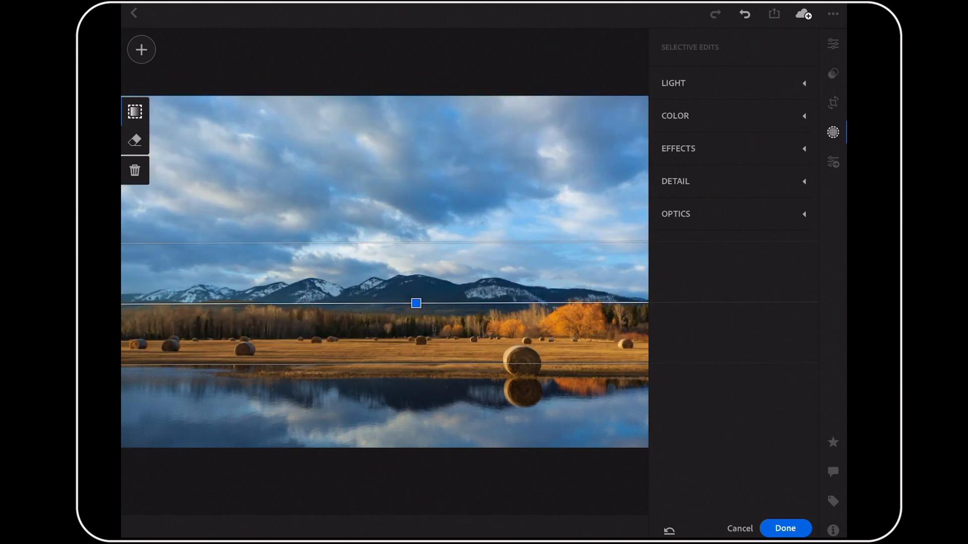
click(415, 304)
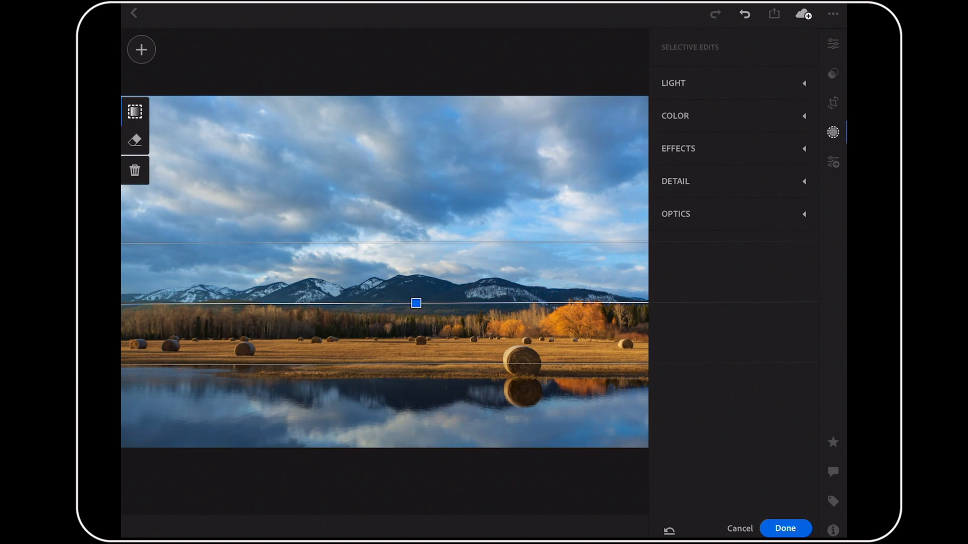
Step: Give the sky mask Exposure -0.20, more contrast, Dehaze +10 and Temp -5
click(673, 83)
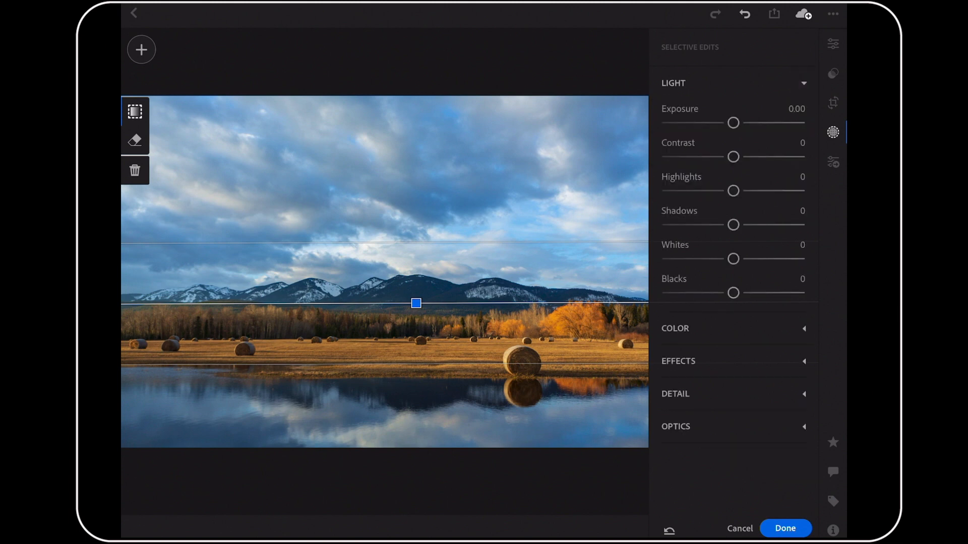
drag(734, 122, 728, 122)
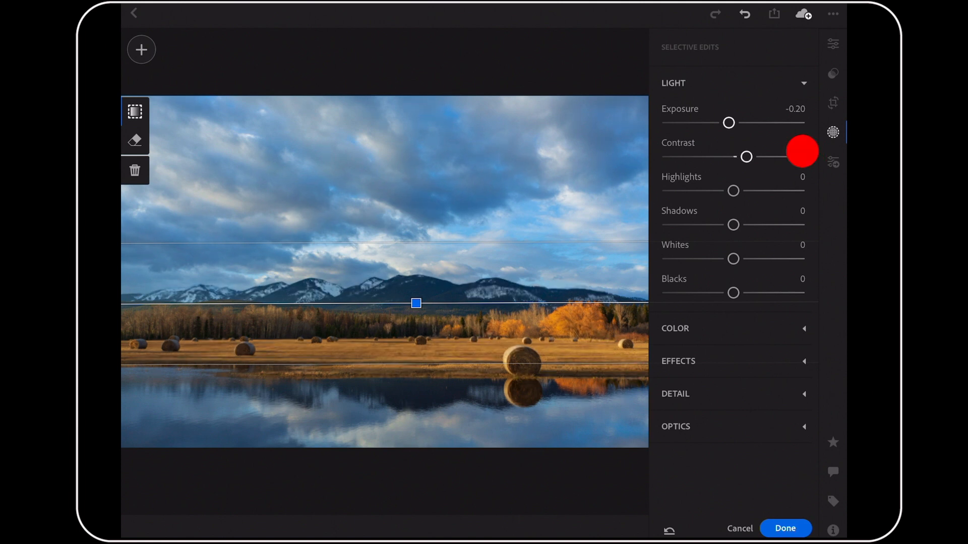
drag(746, 156, 751, 157)
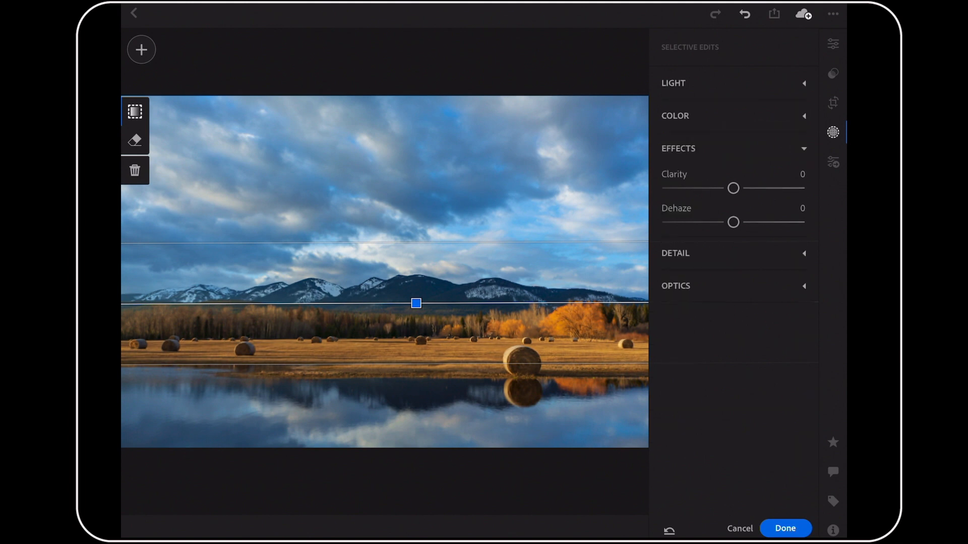
drag(734, 222, 736, 223)
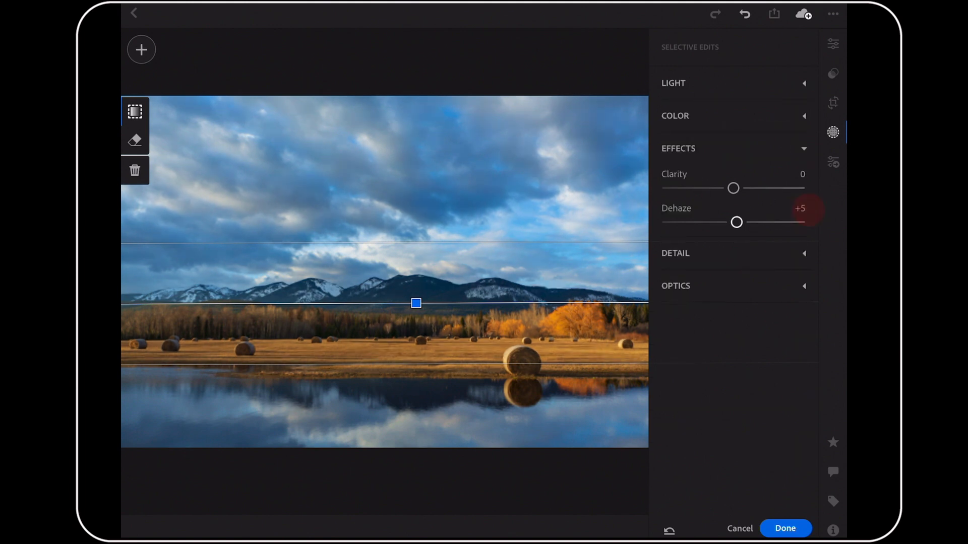
drag(736, 222, 740, 222)
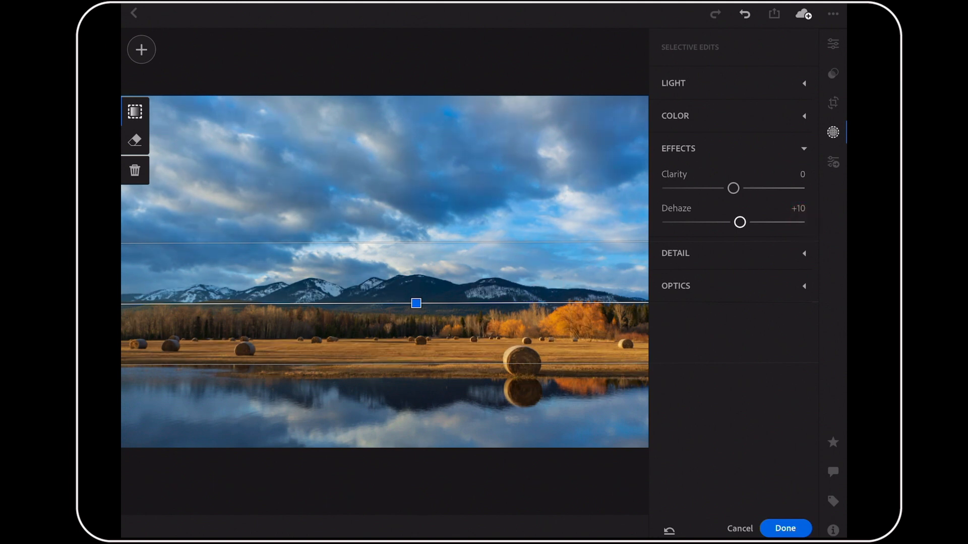
click(675, 115)
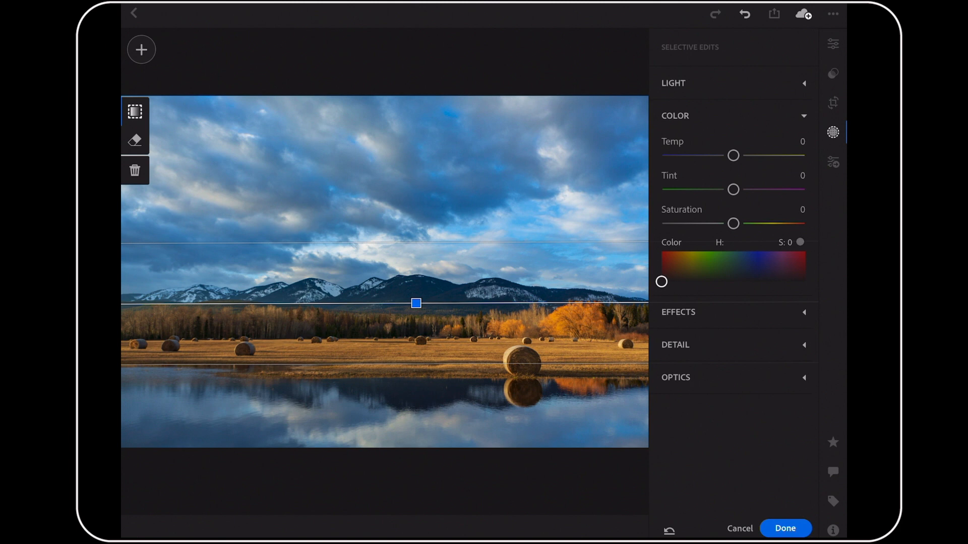
drag(733, 155, 729, 155)
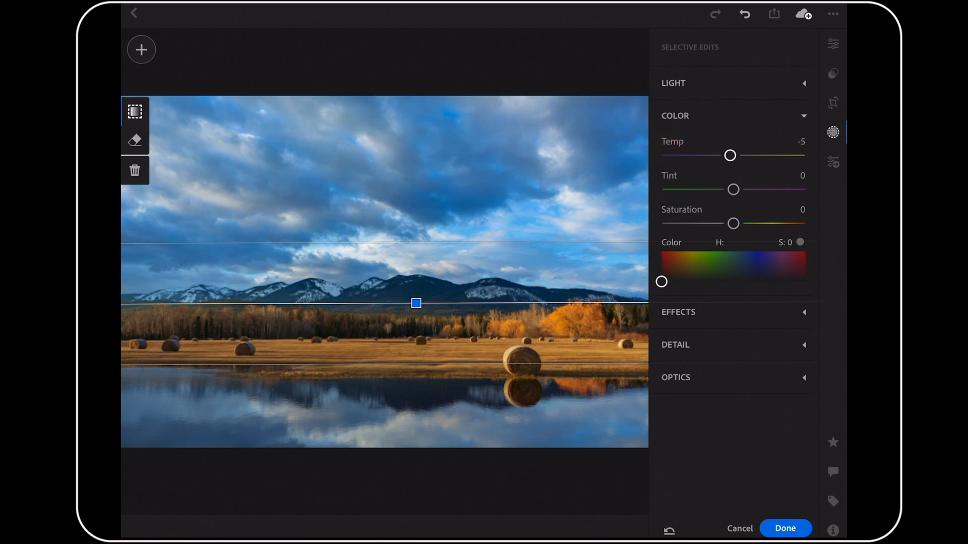
drag(730, 154, 726, 155)
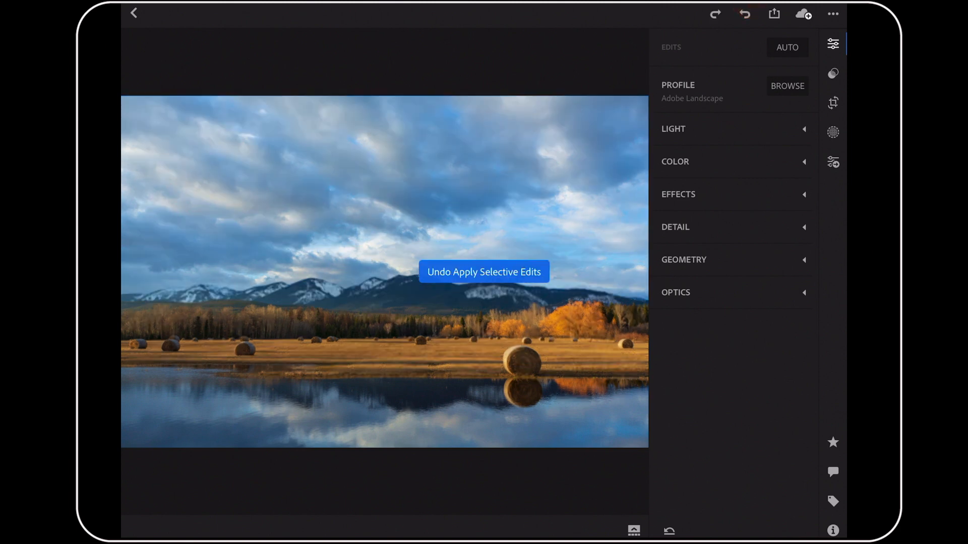
Step: Redo the hay-bale sky gradient adjustments and show the photo filmstrip
click(715, 12)
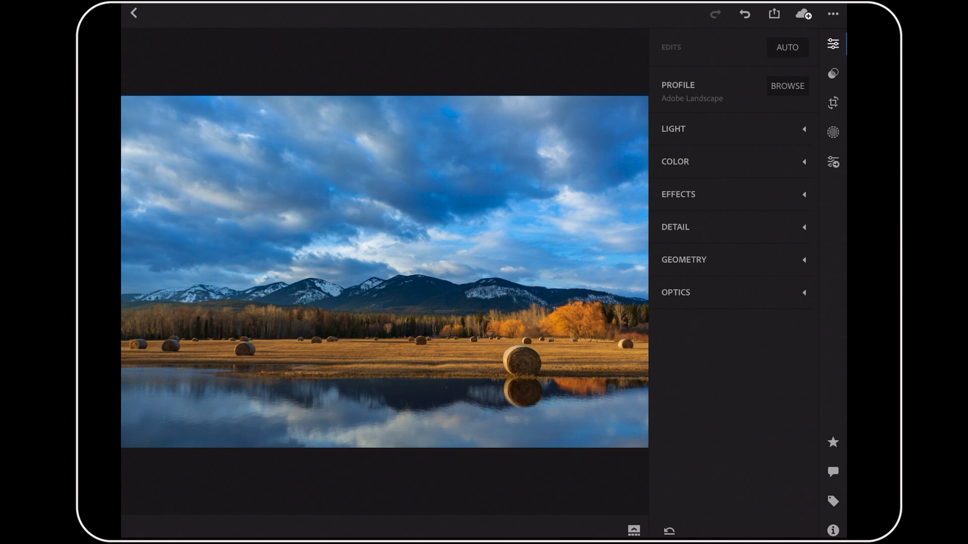
click(635, 531)
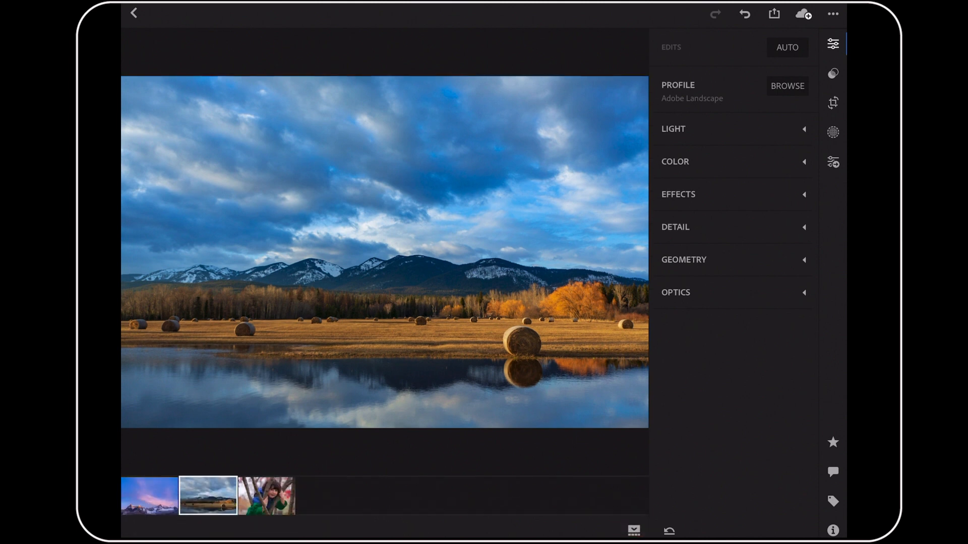
Step: Open the child-in-tree portrait, review its Light settings, and enter selective editing
click(270, 502)
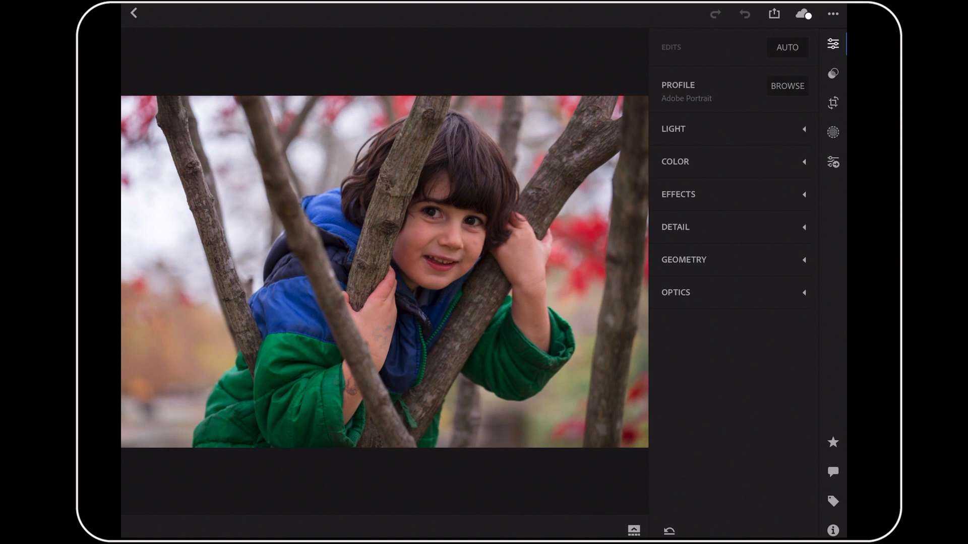
click(673, 130)
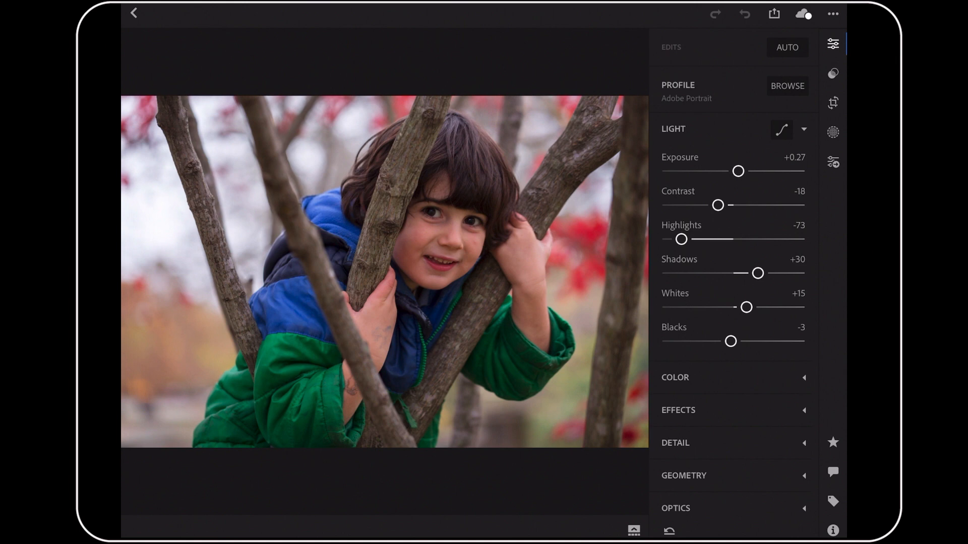
click(833, 132)
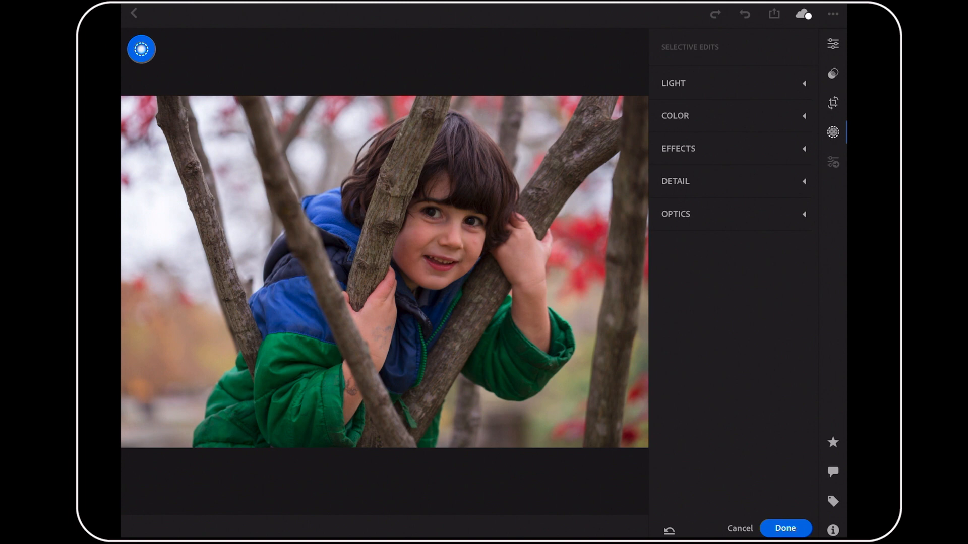
Step: Add a circular radial gradient mask centred over the boy's face
click(441, 226)
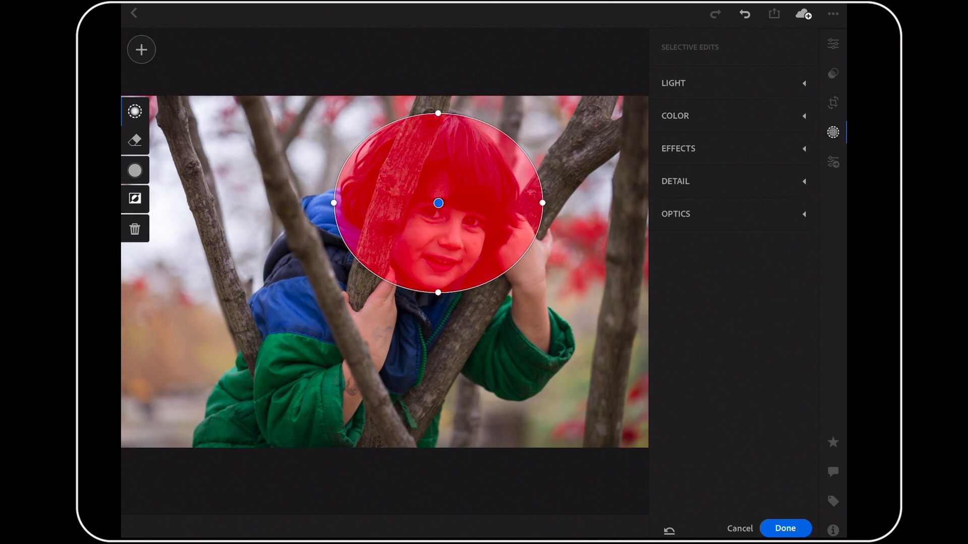
click(134, 199)
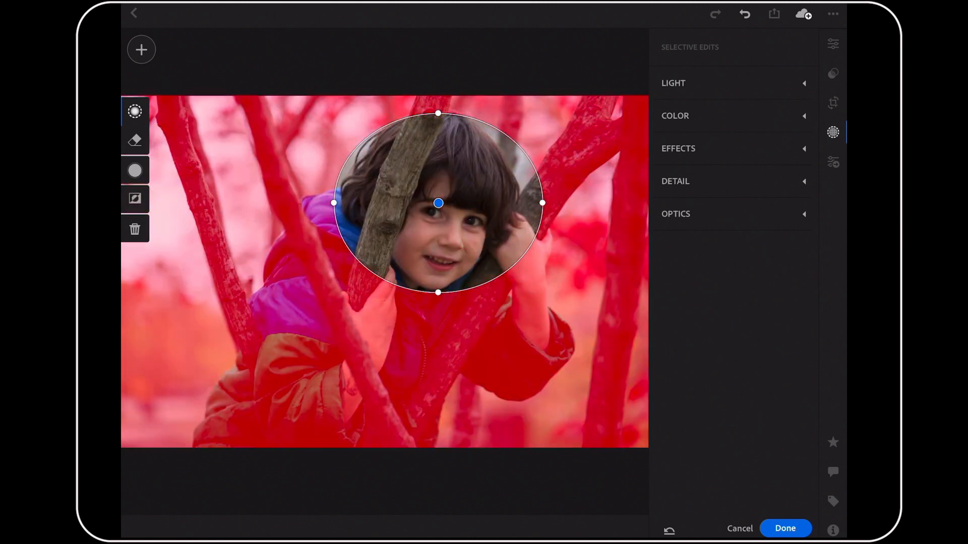
click(135, 199)
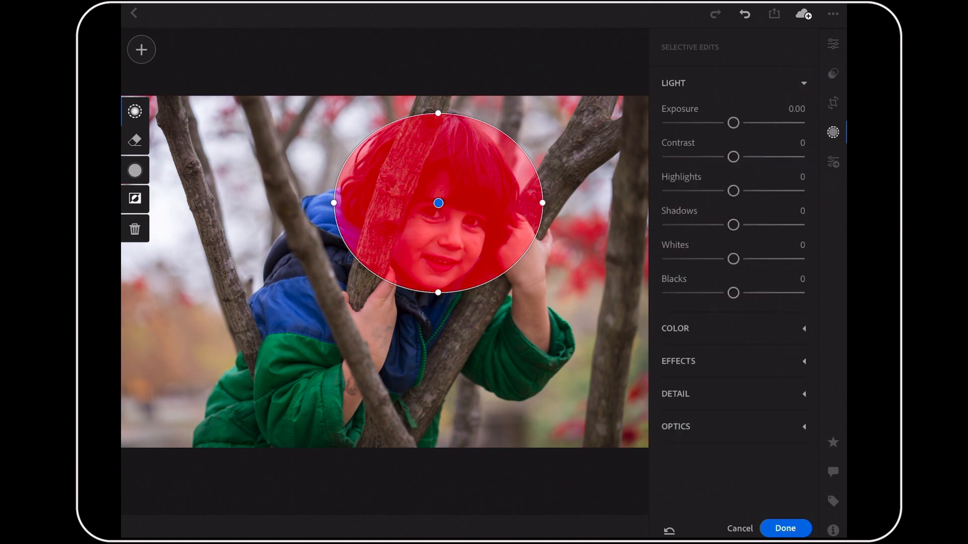
Step: Brighten the face mask with exposure +0.20, highlights +15 and shadows +15, then apply
drag(732, 122, 735, 122)
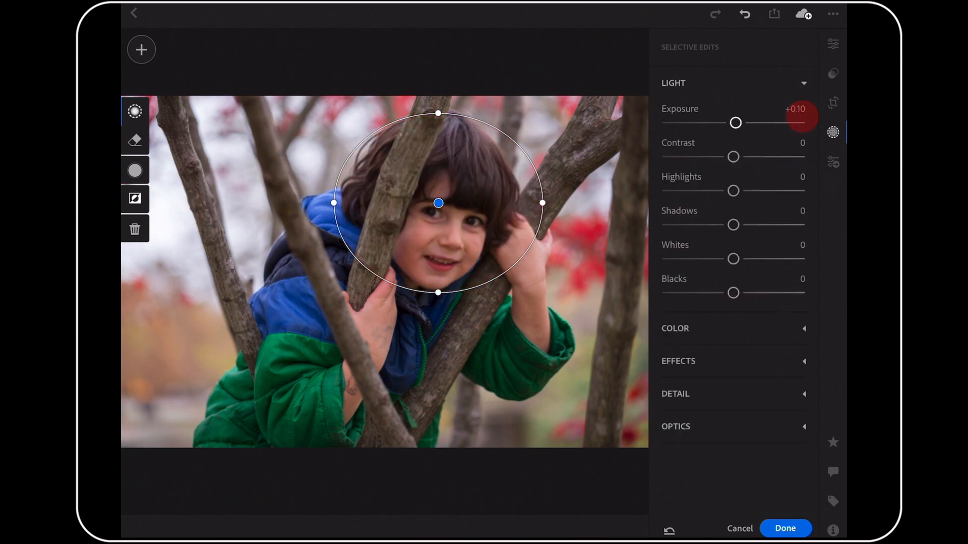
drag(735, 122, 738, 122)
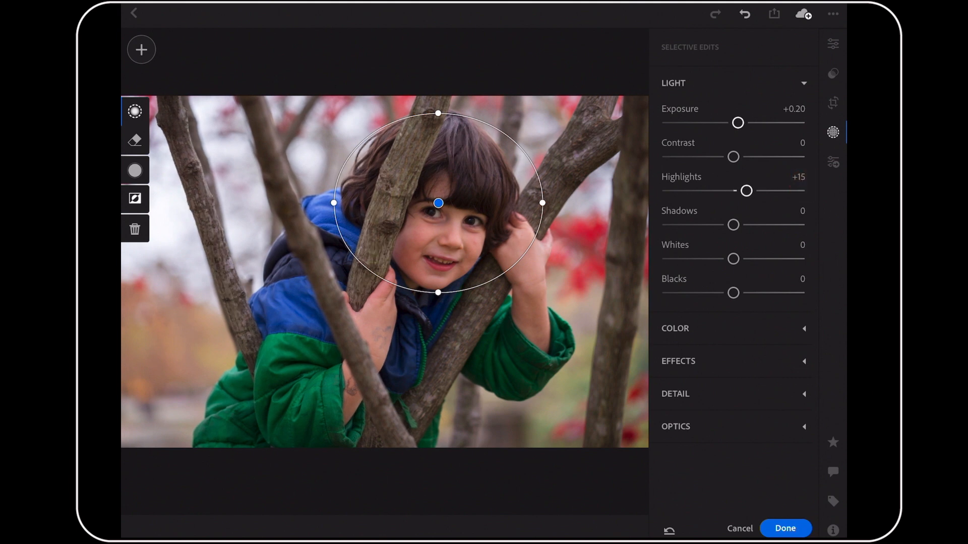
drag(733, 225, 746, 225)
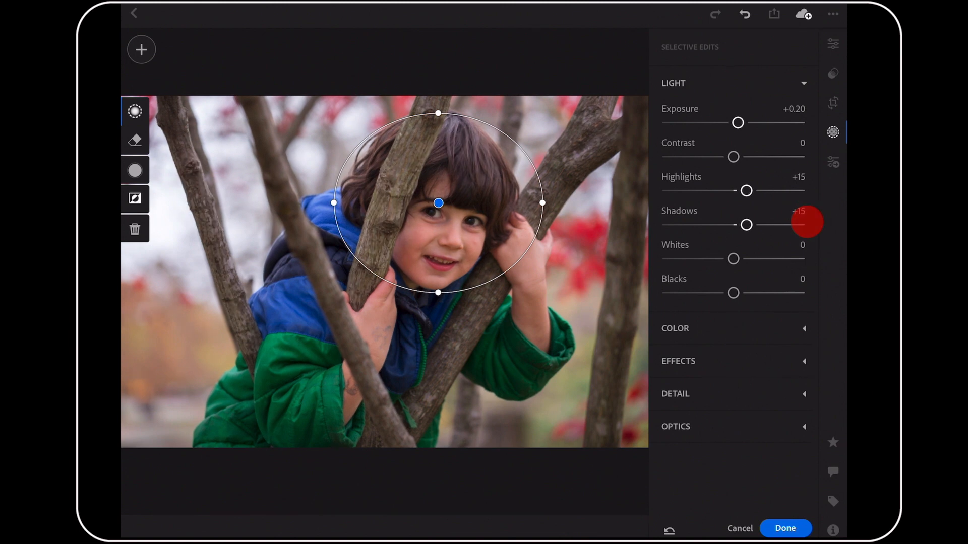
drag(745, 225, 754, 225)
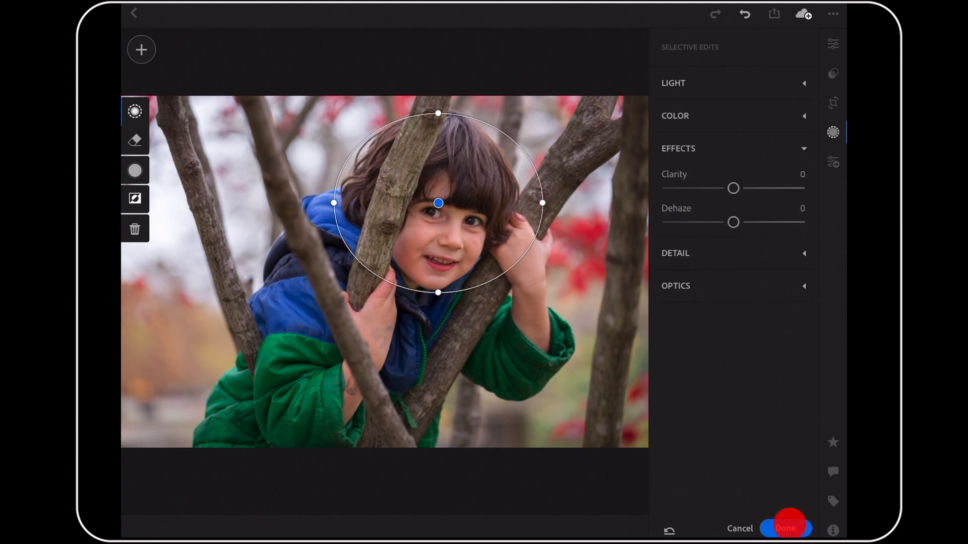
click(788, 541)
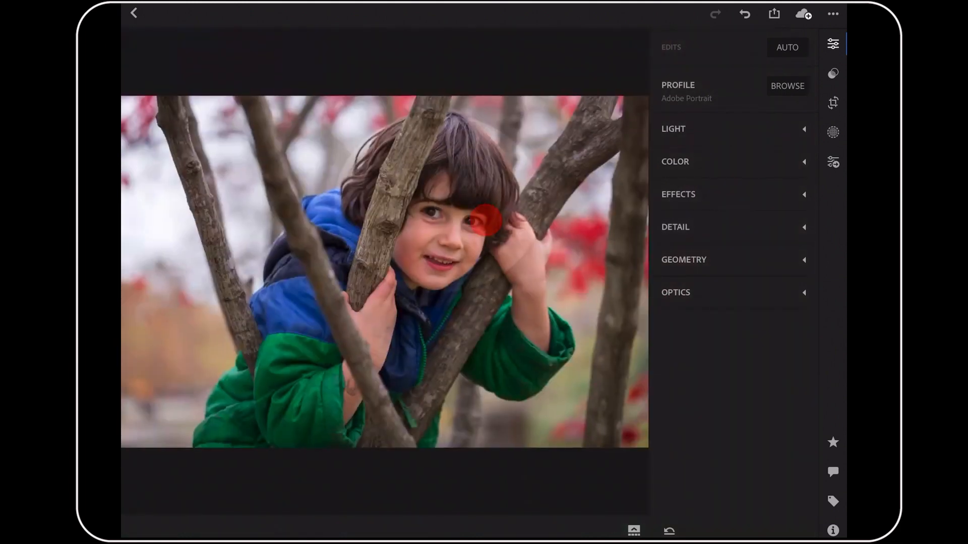
click(832, 132)
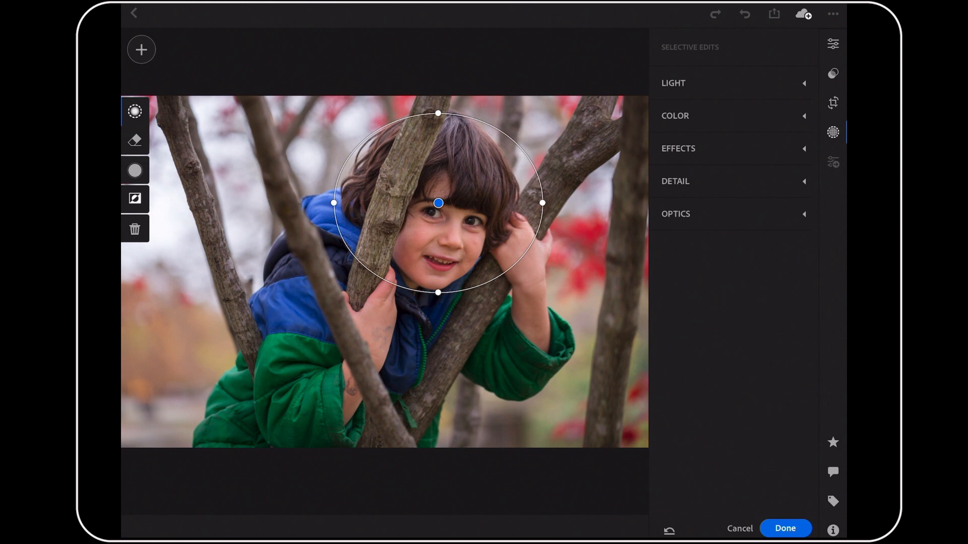
click(134, 170)
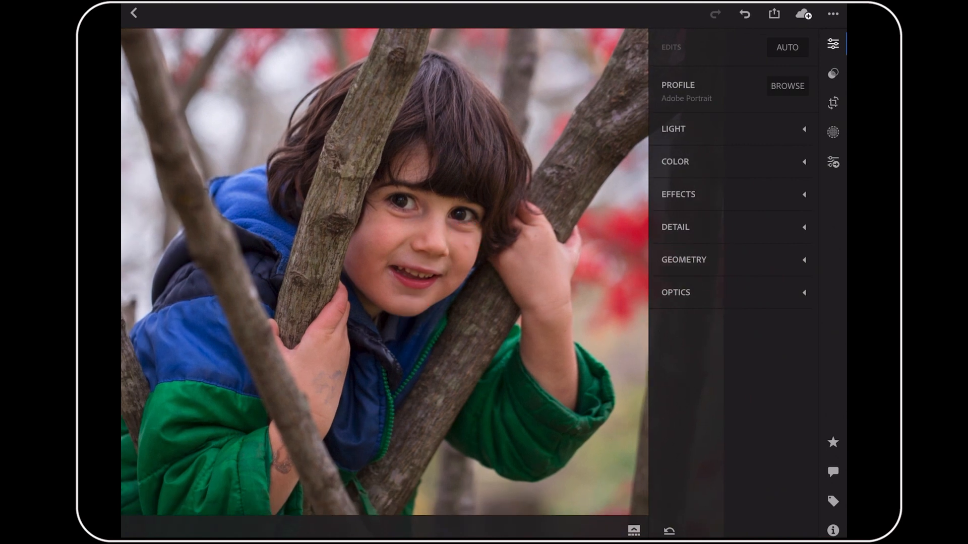
click(579, 366)
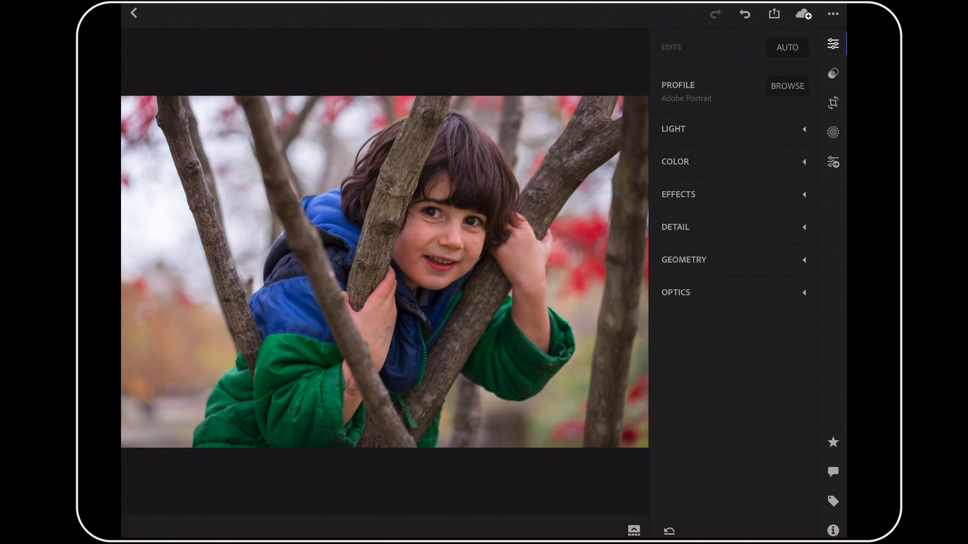
Step: Add a new radial gradient and stretch its oval to frame the boy's face
click(833, 132)
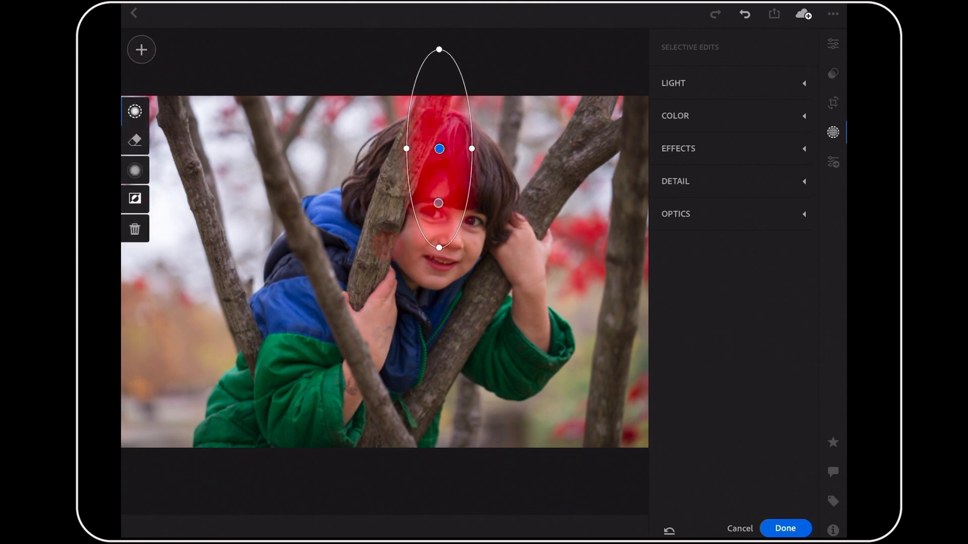
drag(439, 148, 425, 196)
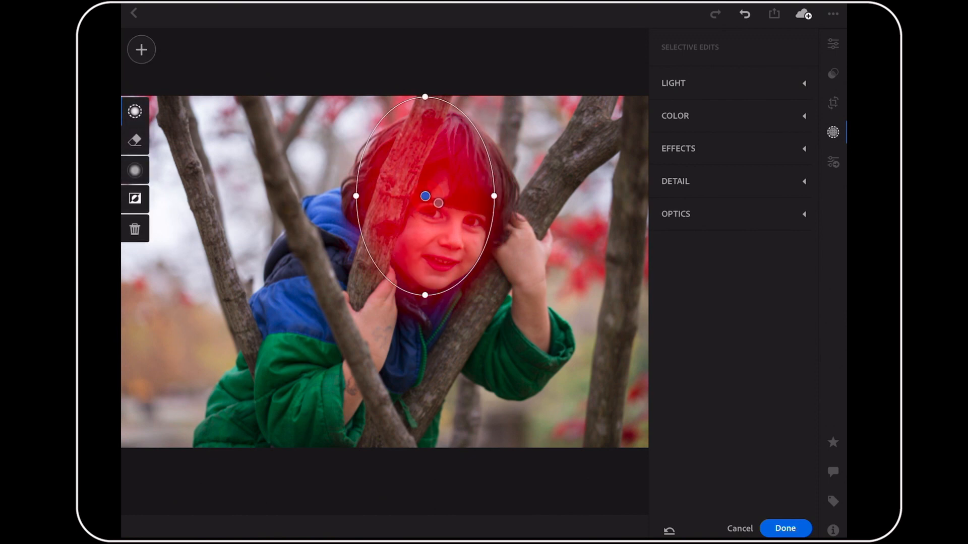
drag(494, 196, 510, 196)
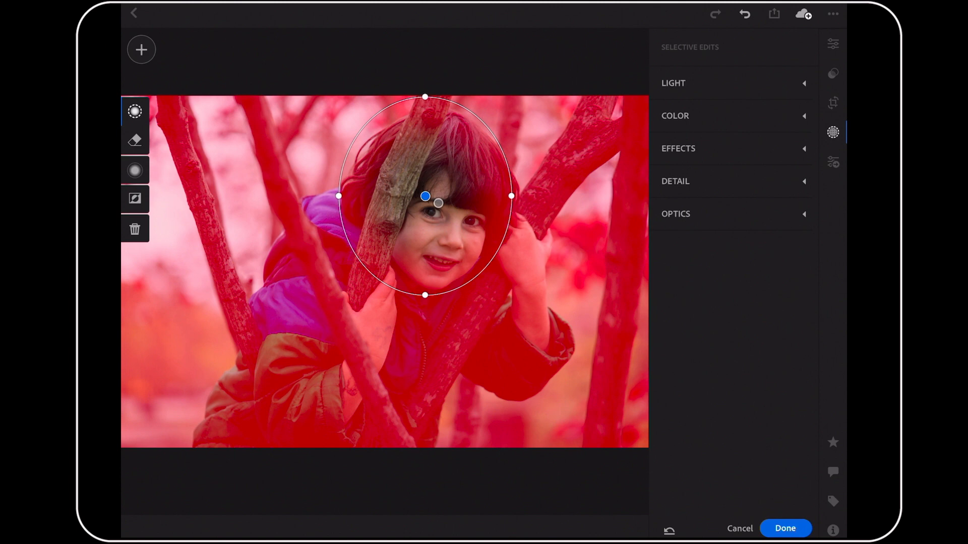
click(136, 170)
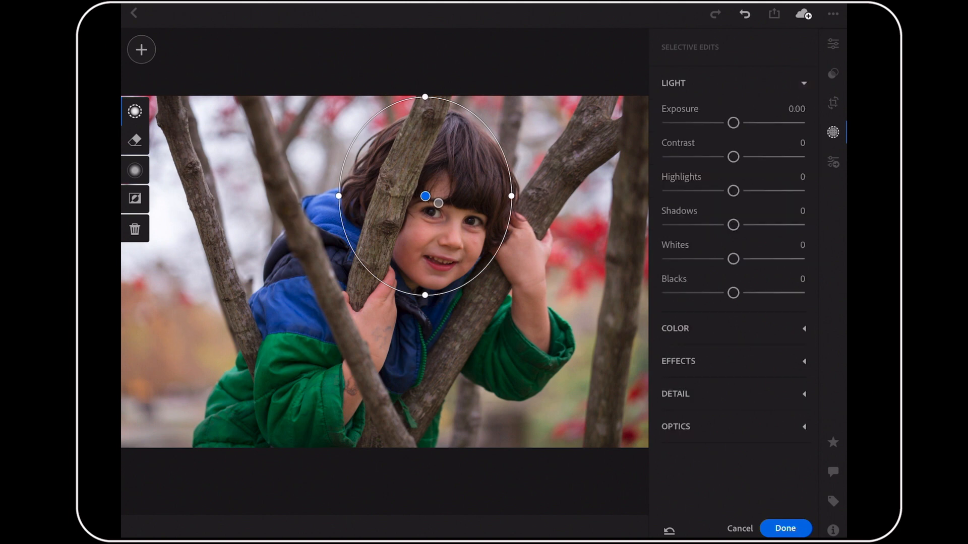
Step: Darken the surroundings with exposure −0.20, contrast −15, highlights −10, then compare with the original
drag(733, 122, 731, 122)
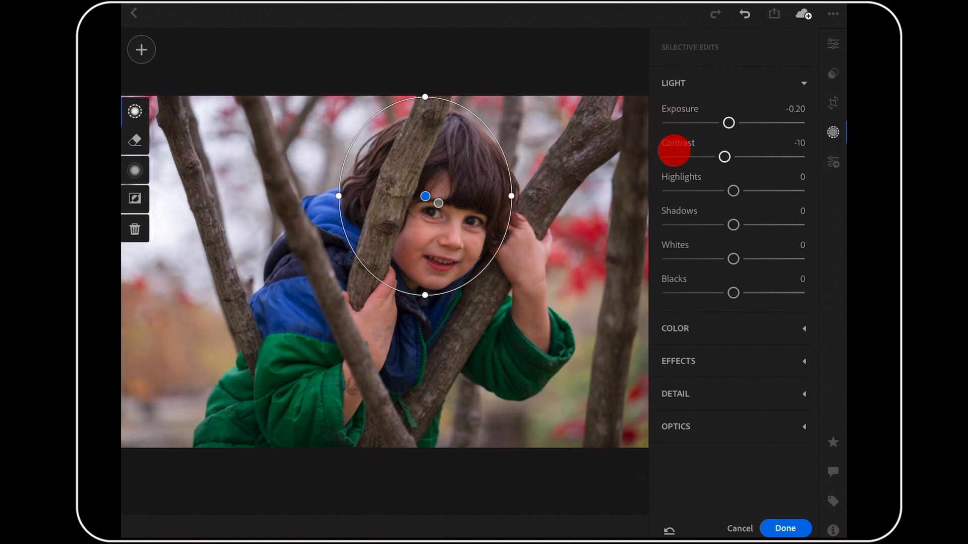
drag(726, 156, 720, 157)
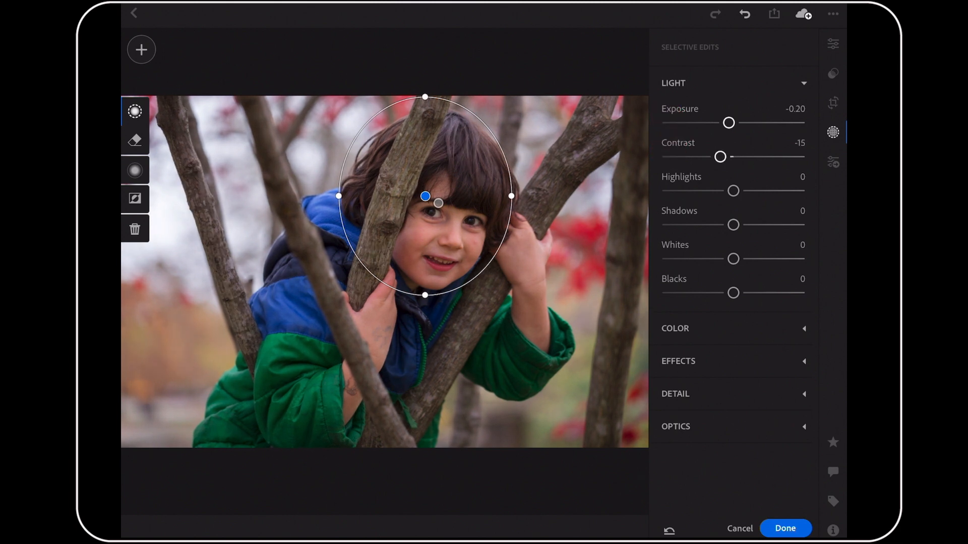
drag(732, 190, 723, 190)
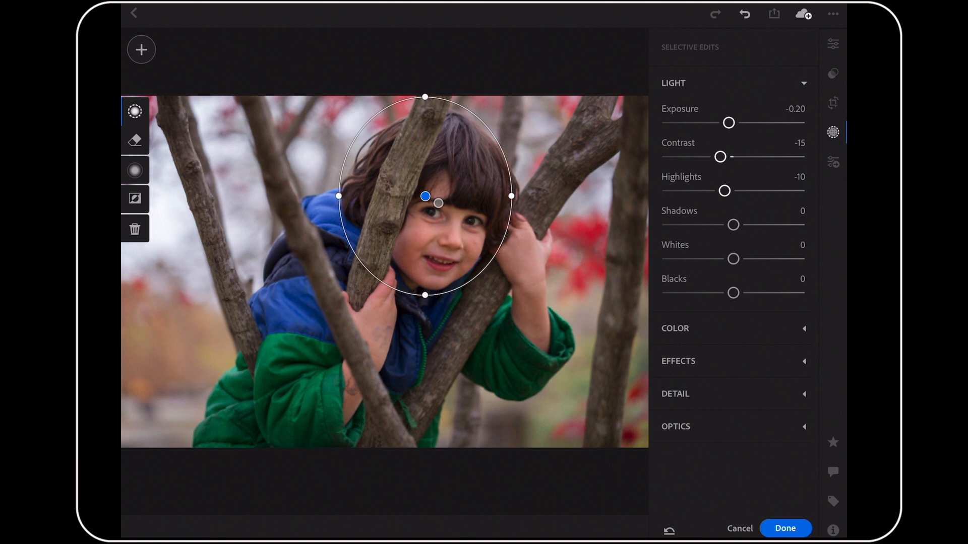
drag(733, 225, 723, 225)
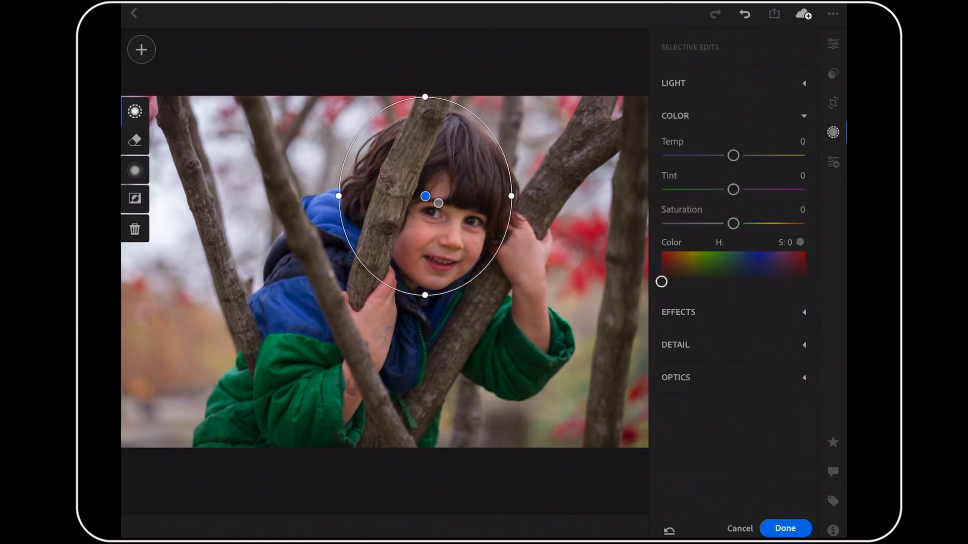
drag(733, 223, 726, 223)
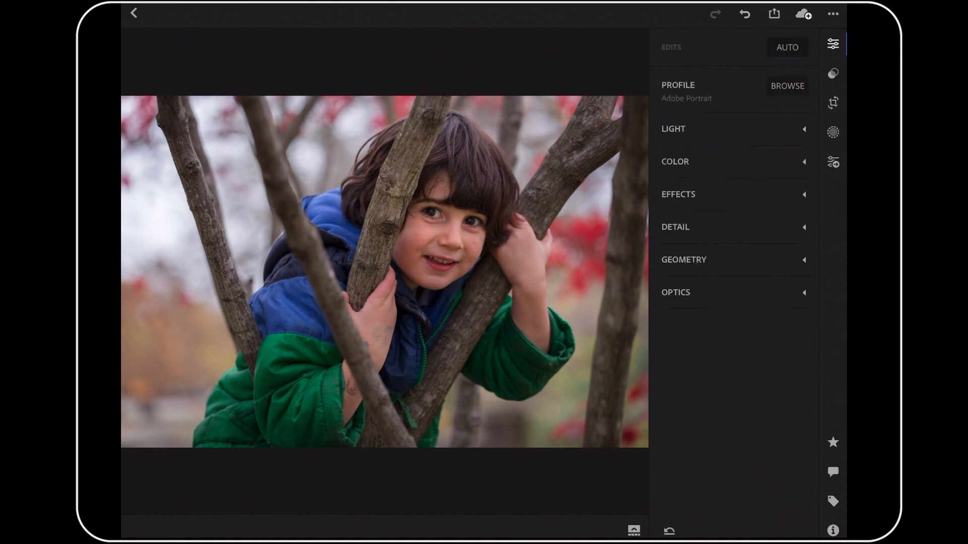
click(466, 393)
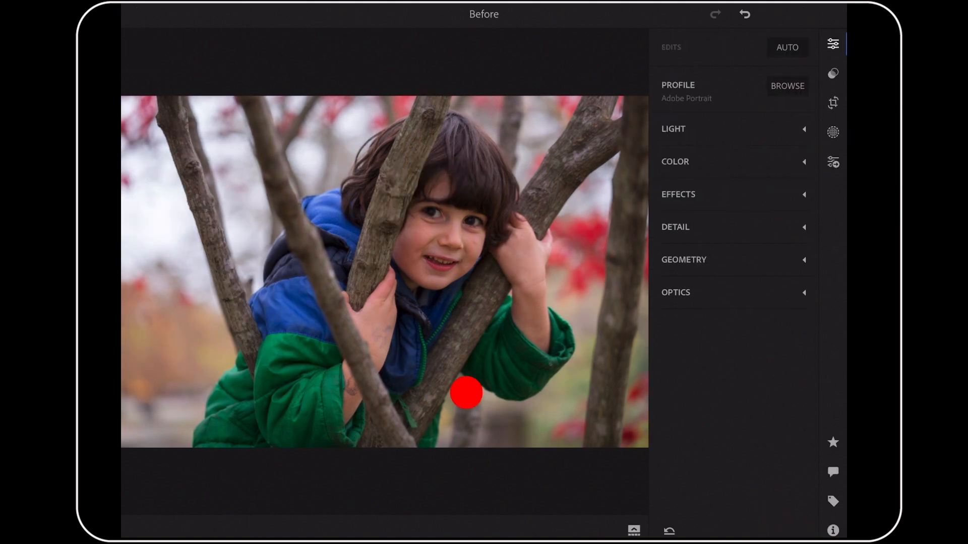